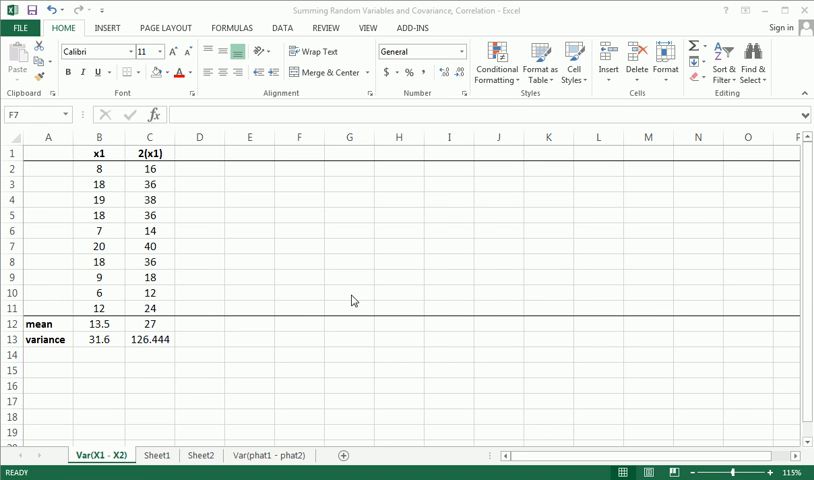
- Begin editing the 2(x1) column header in C1 to read Y=2(x1)
click(298, 246)
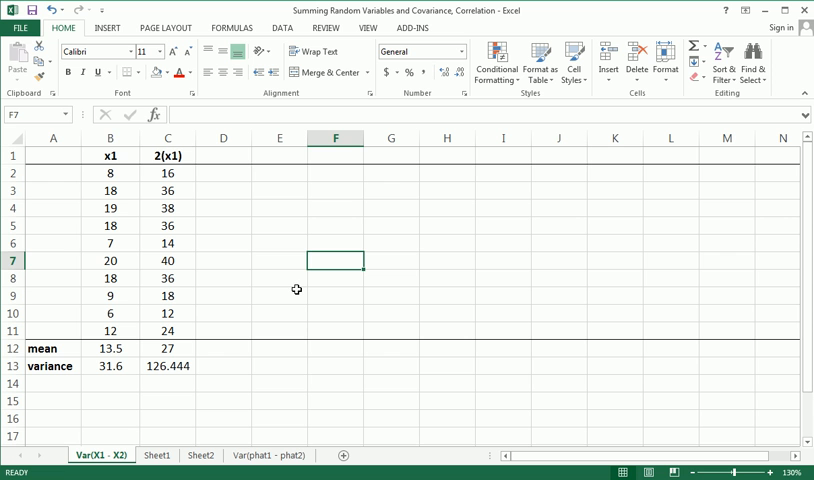
click(110, 155)
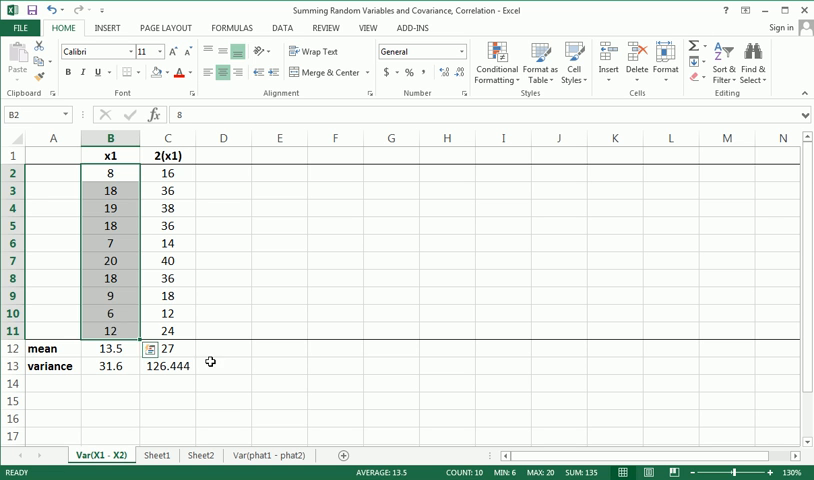
click(167, 155)
text(Y=)
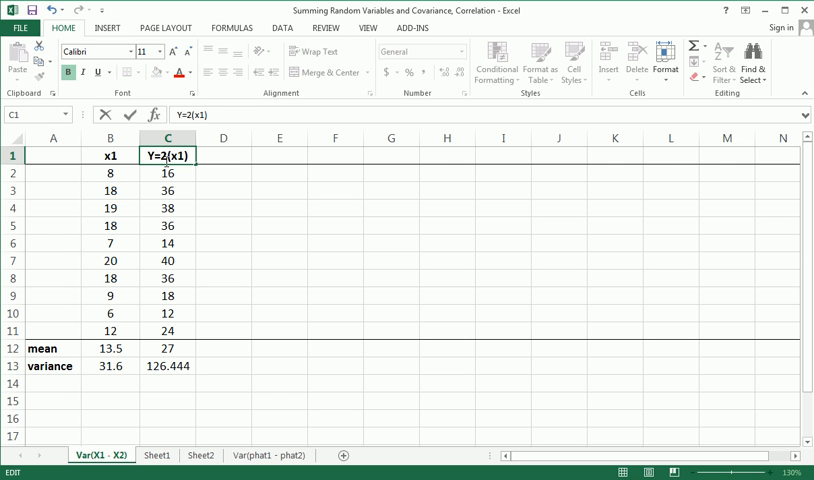
click(168, 190)
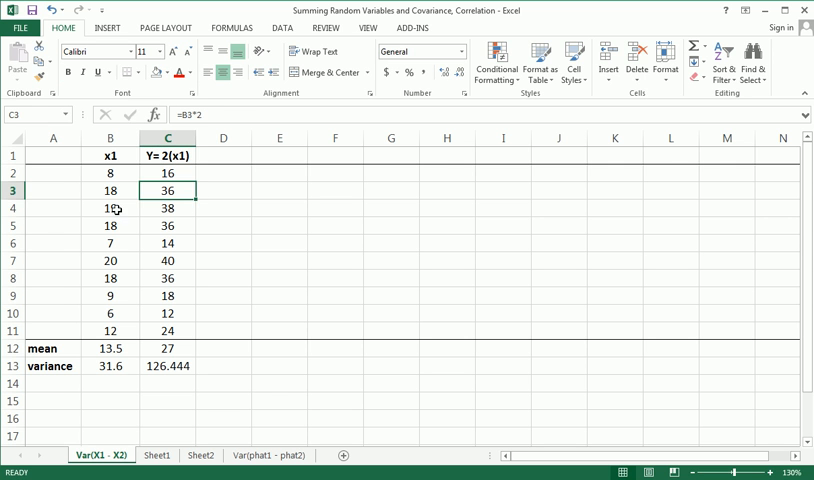
click(110, 190)
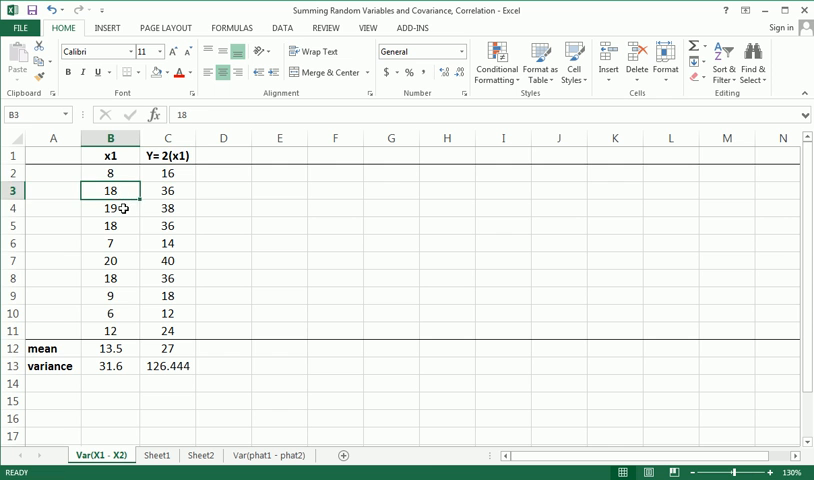
drag(110, 172, 110, 331)
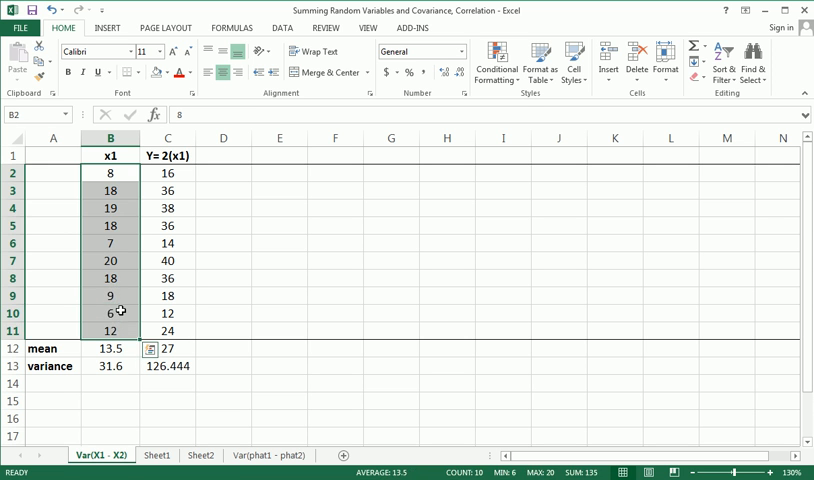
click(118, 190)
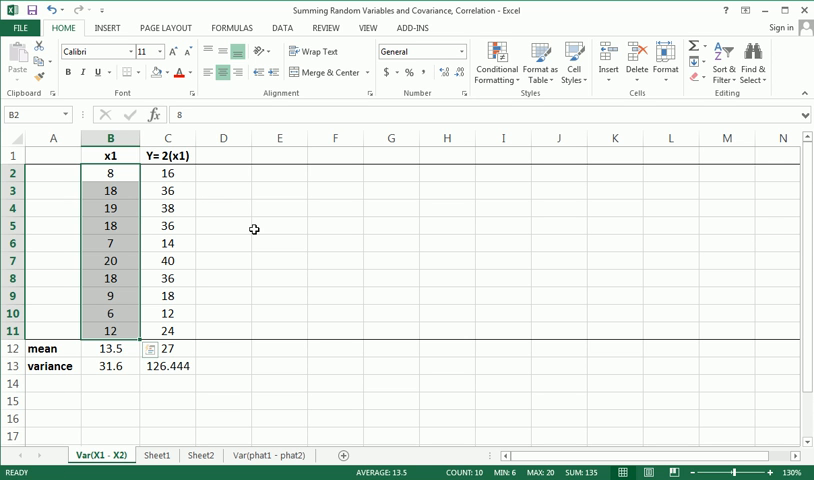
click(223, 225)
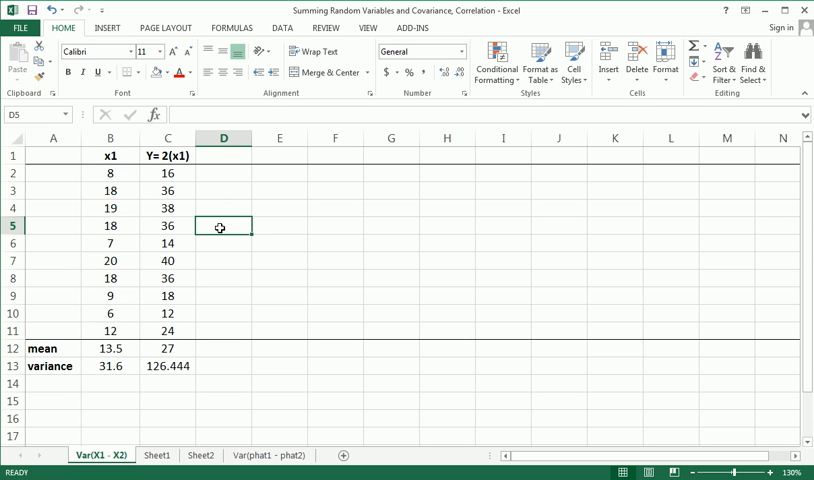
mouse_move(200, 155)
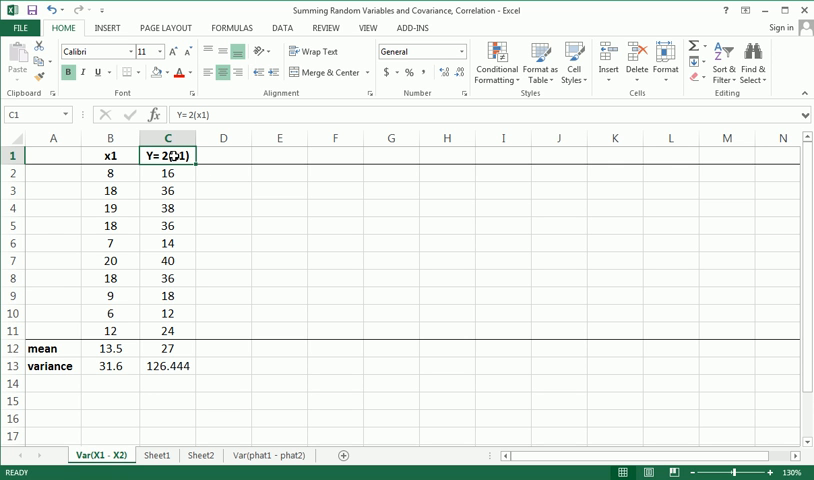
mouse_move(298, 214)
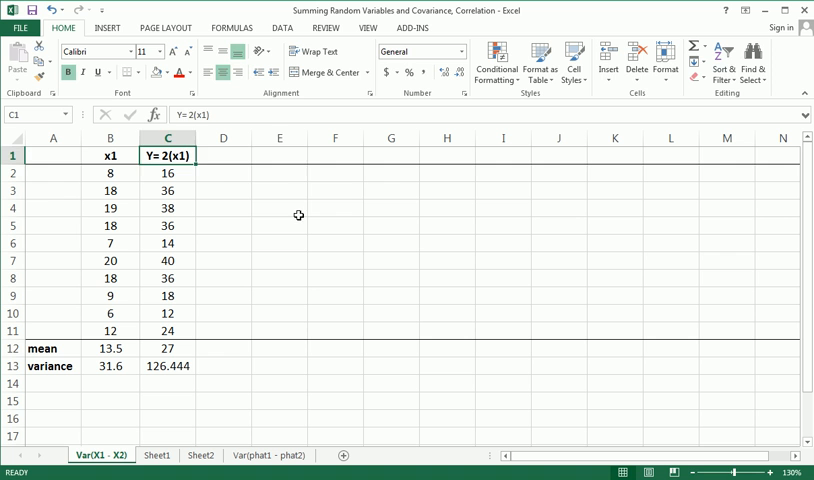
- Enter the labels E(Y) in E3 and Var(Y) in E4, then select an empty cell for the rule
text(E()
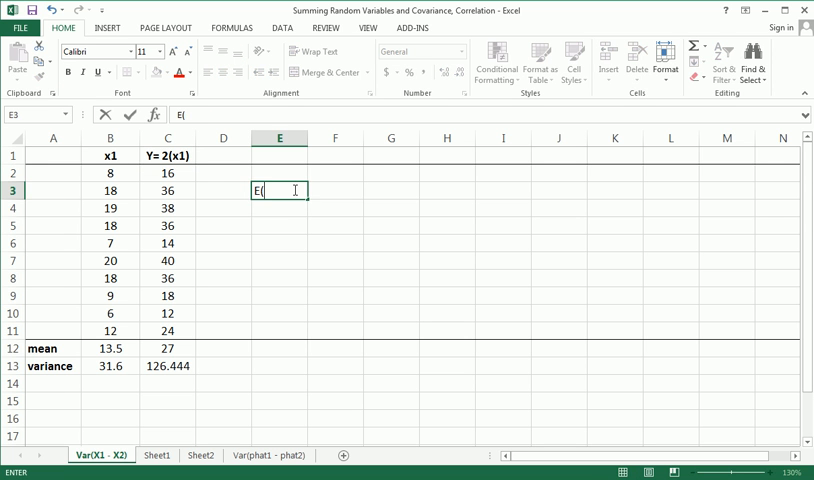
text(Y))
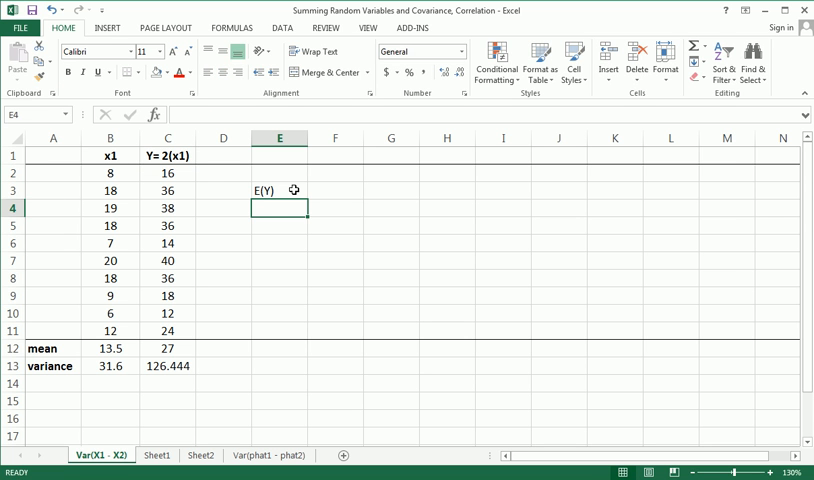
text(Var(Y))
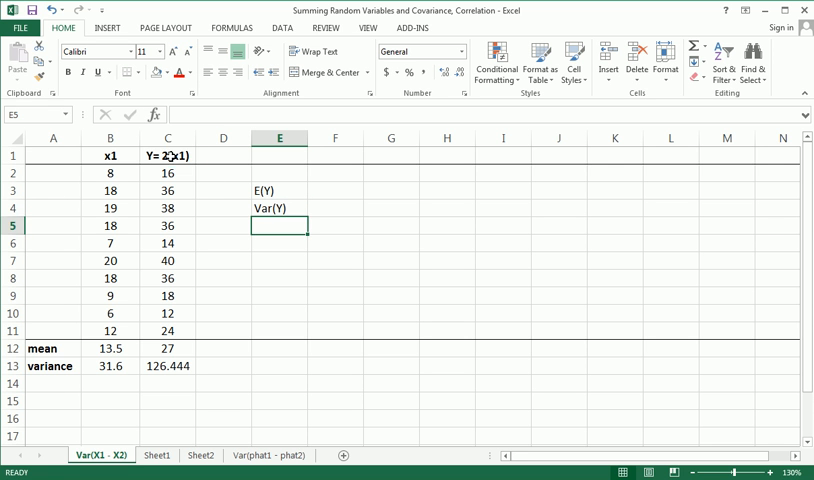
click(167, 155)
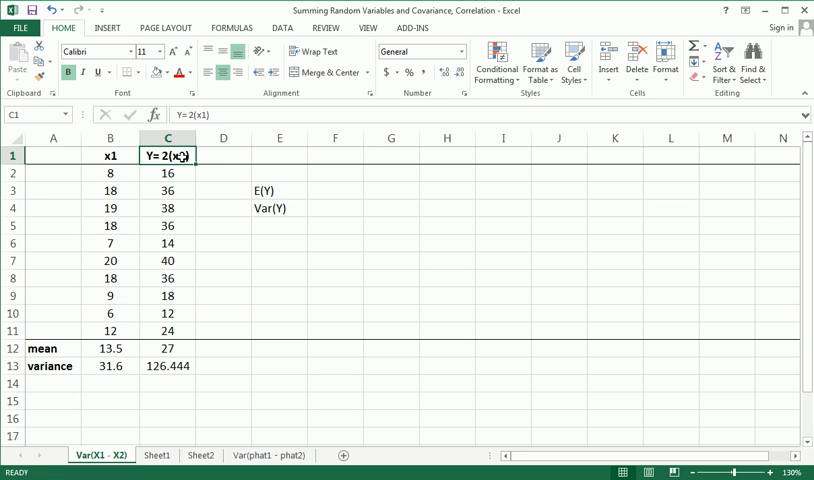
click(110, 155)
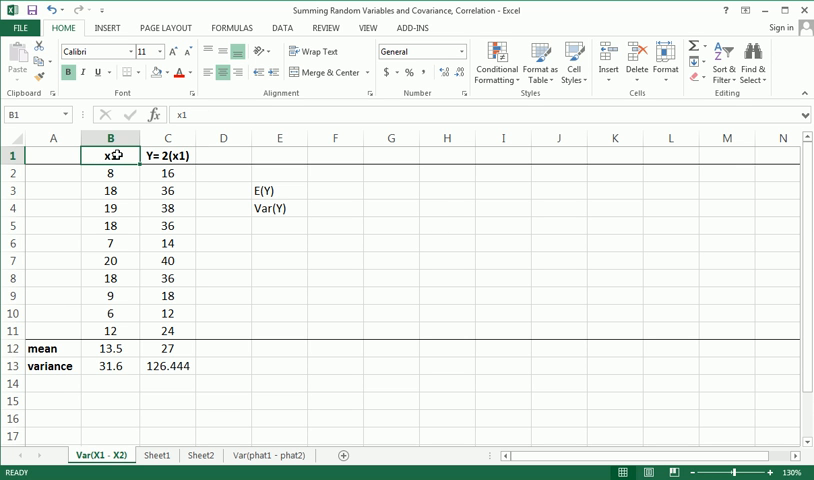
click(335, 243)
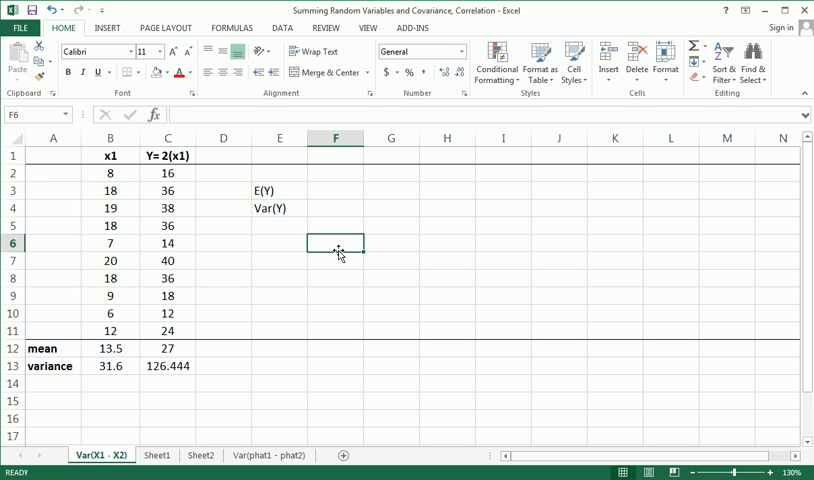
text(2)
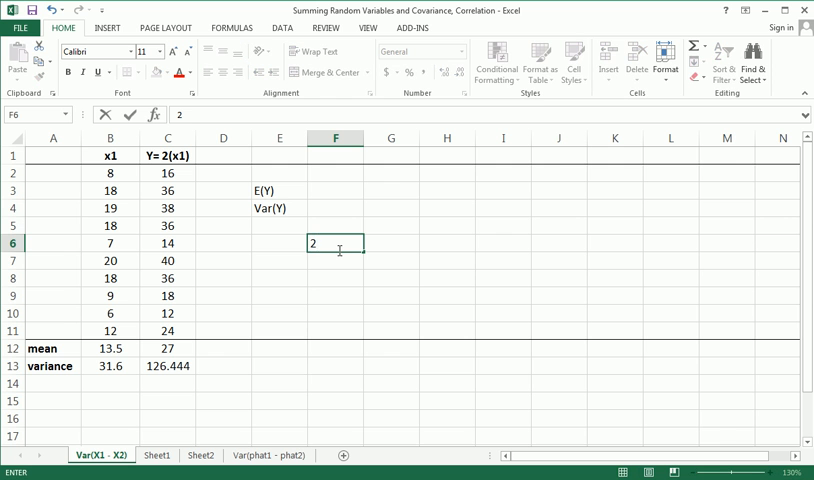
text((x)
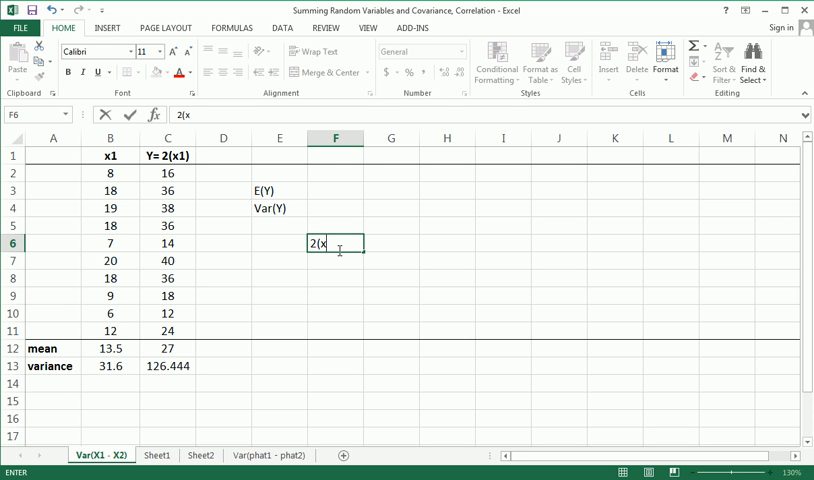
text(x1))
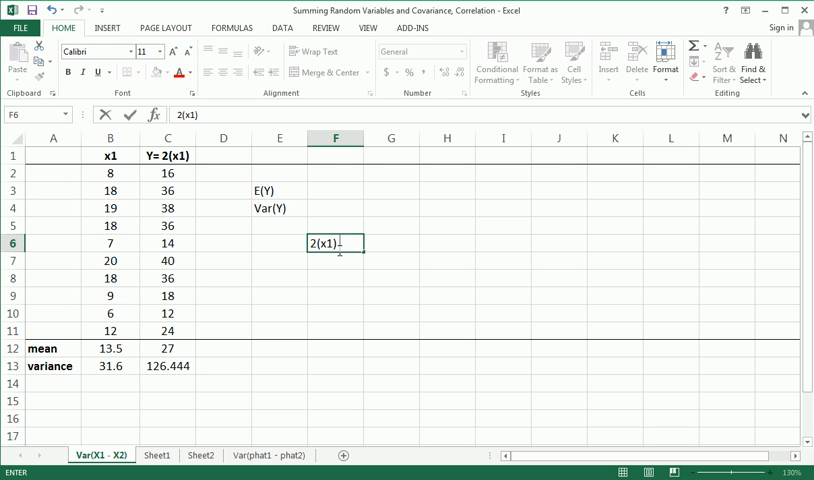
text(+ 0)
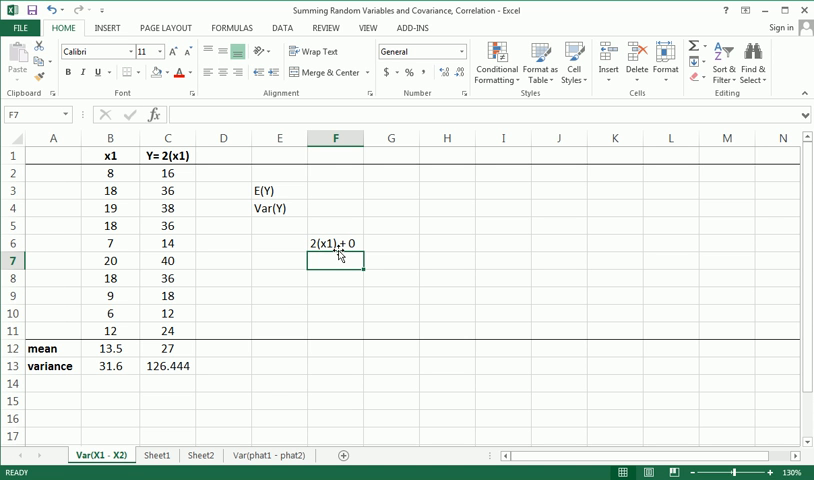
click(279, 313)
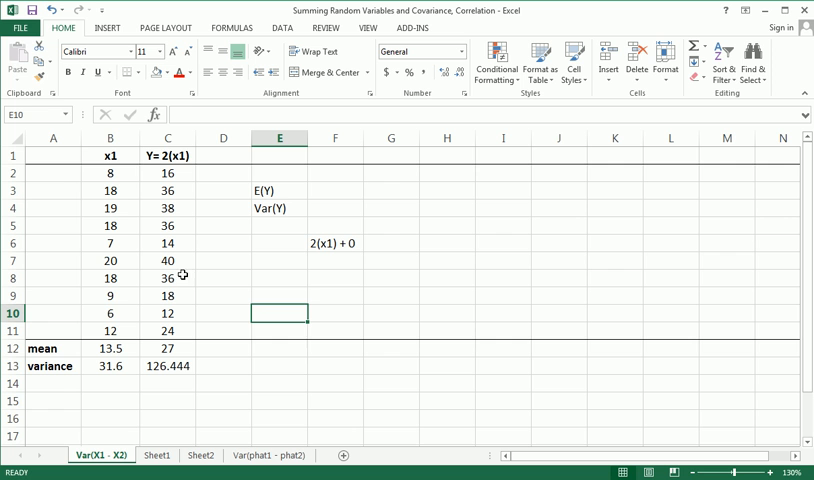
mouse_move(205, 175)
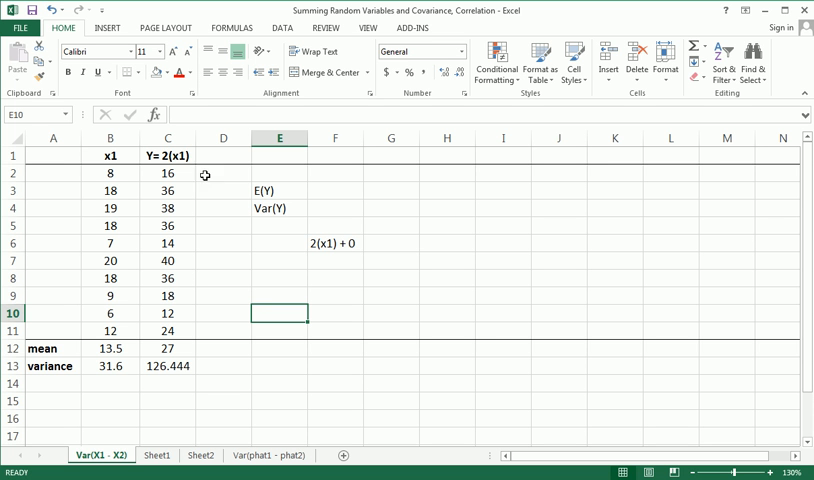
mouse_move(247, 192)
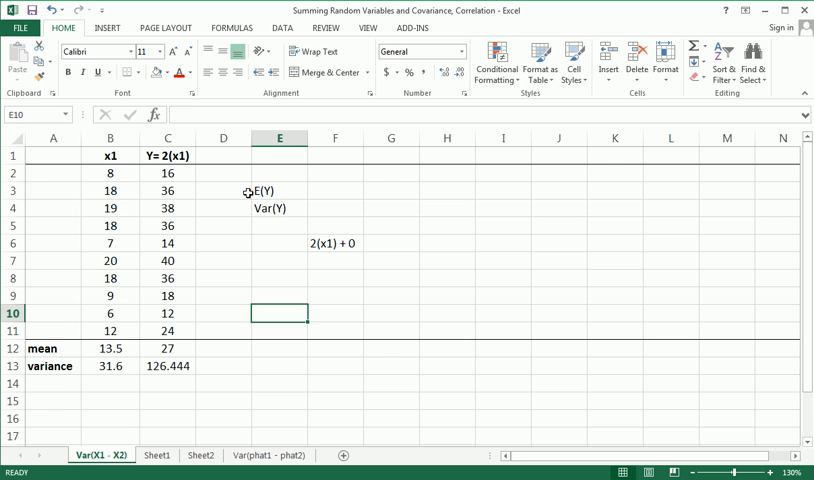
mouse_move(349, 274)
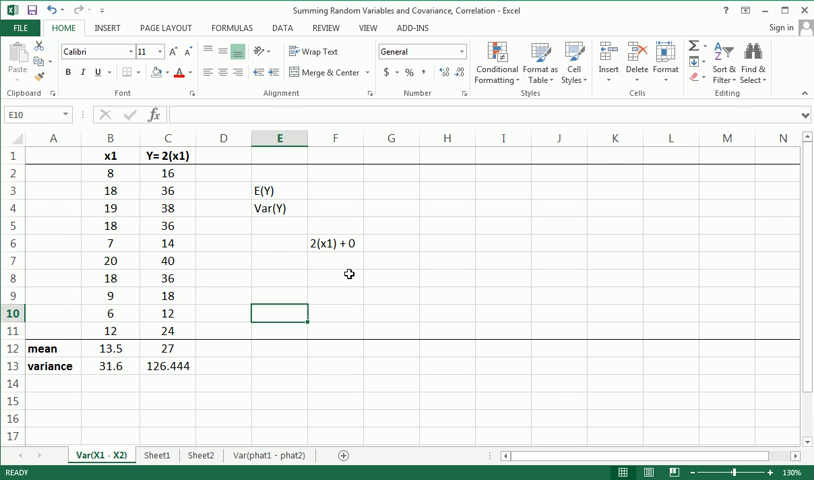
click(335, 278)
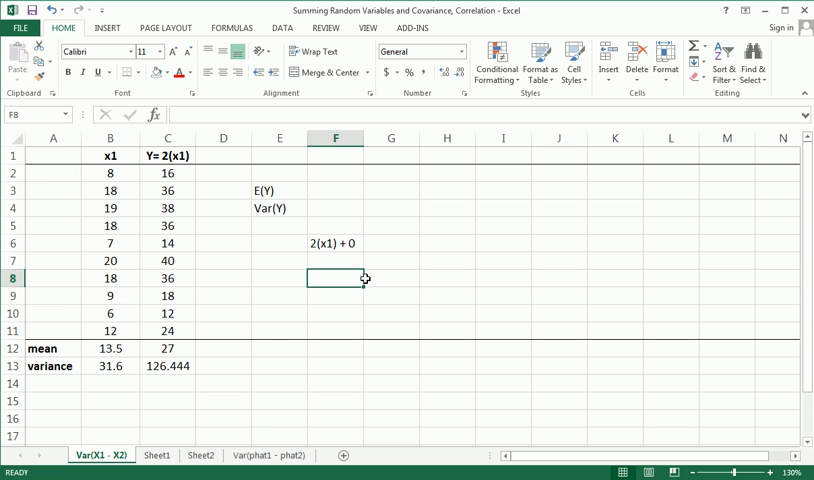
mouse_move(405, 298)
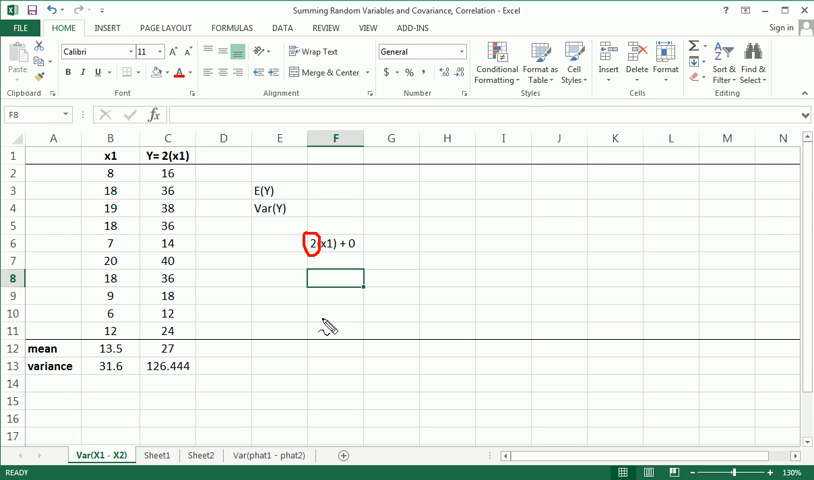
mouse_move(323, 310)
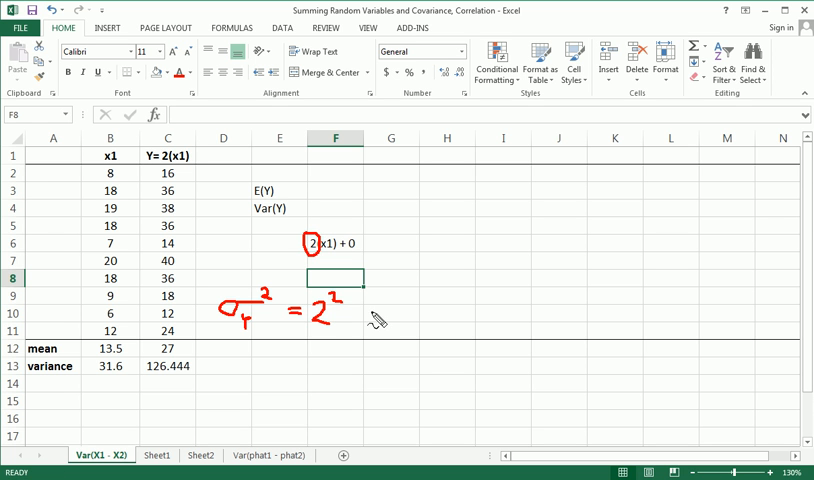
drag(350, 320, 375, 335)
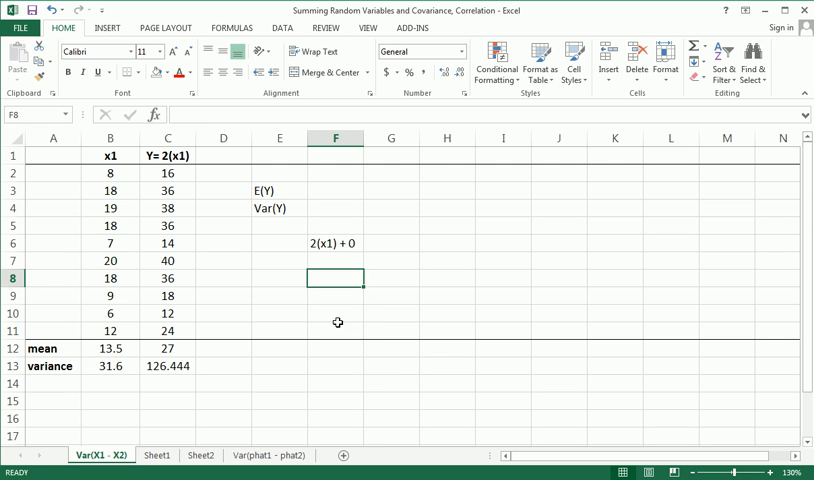
- Enter =4*31.6 in F10 to get Y's variance of 126.4
text(=4)
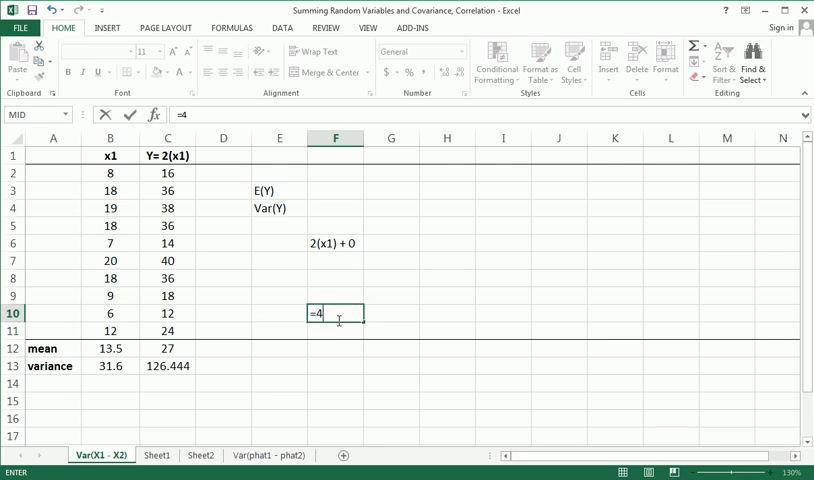
text(*31.6)
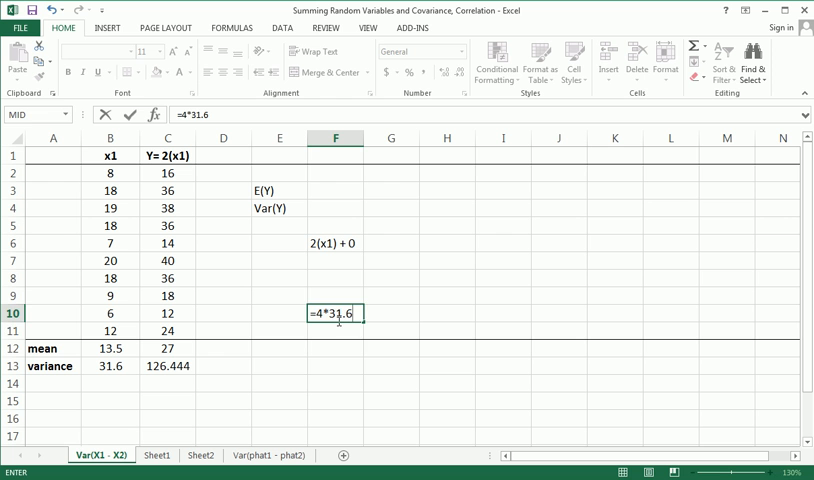
key(enter)
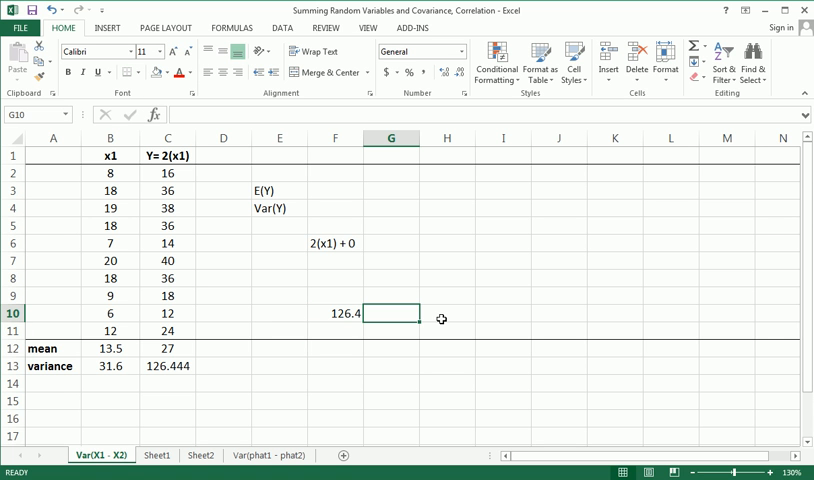
mouse_move(290, 315)
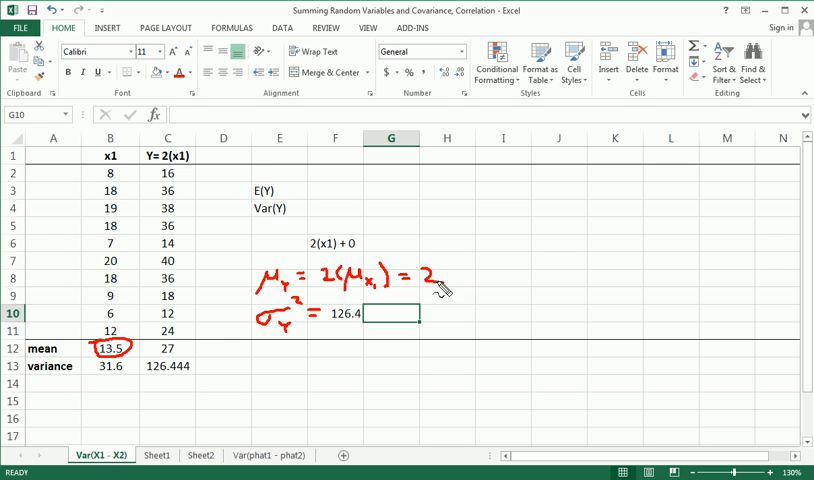
drag(445, 290, 475, 285)
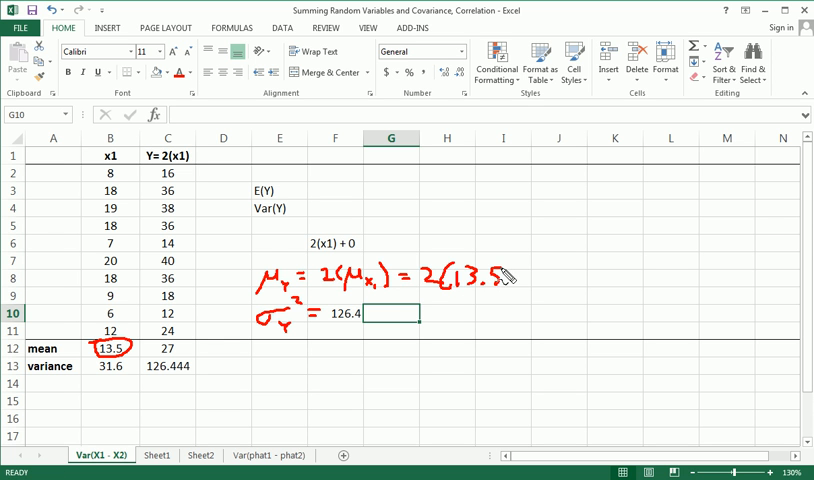
drag(520, 277, 550, 290)
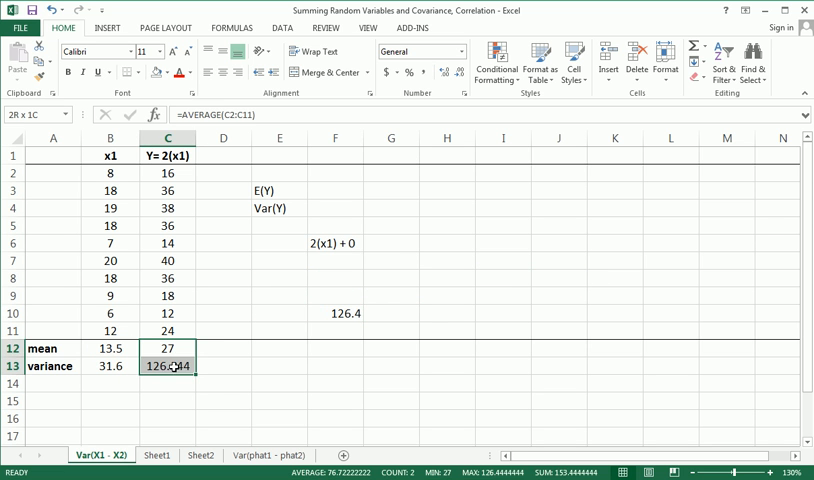
click(336, 313)
text(=)
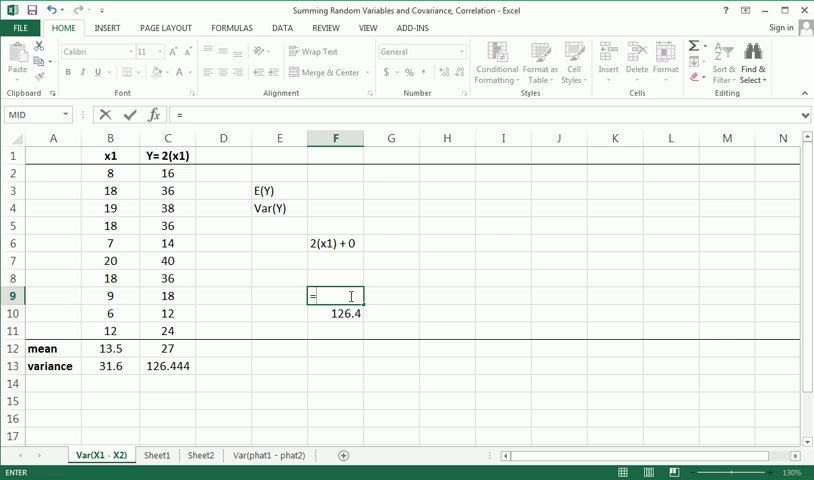
- Enter the mean =2*13.5 giving 27 in F9, and label μ_y, σ^2_y and the rule y=
text(2*)
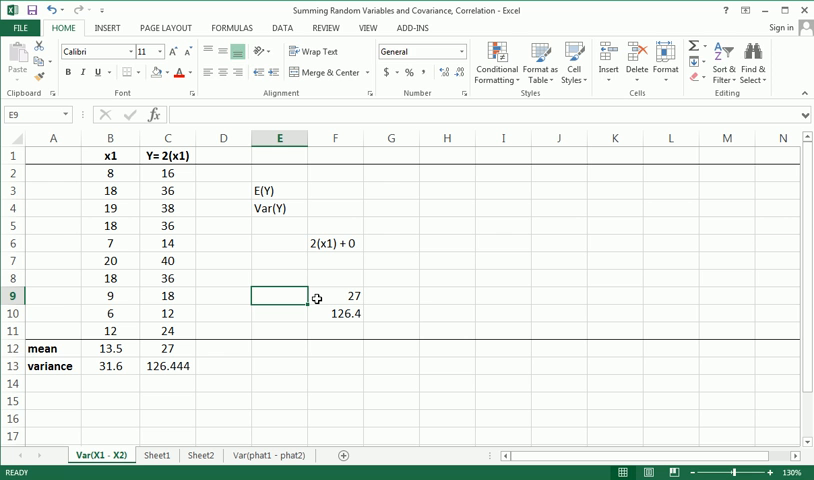
text(μy)
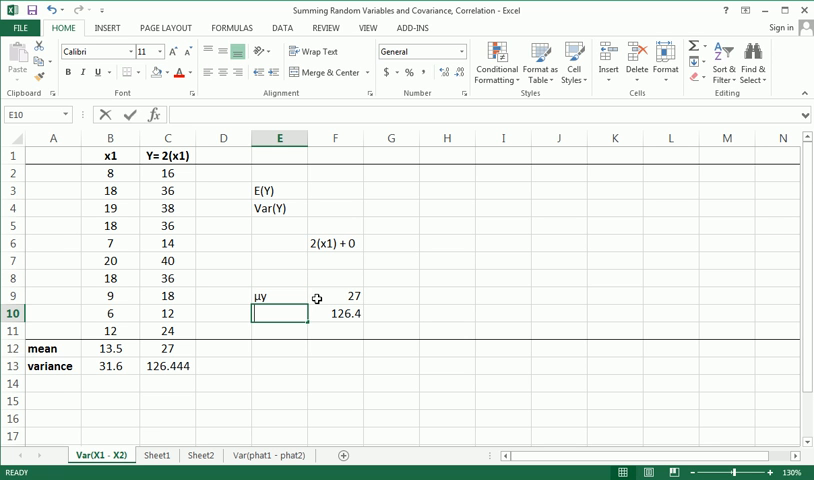
text(σ)
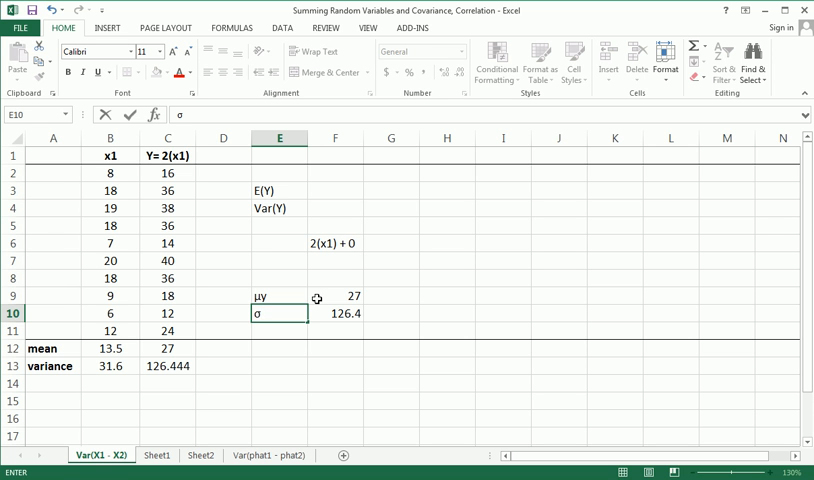
text(^2_y)
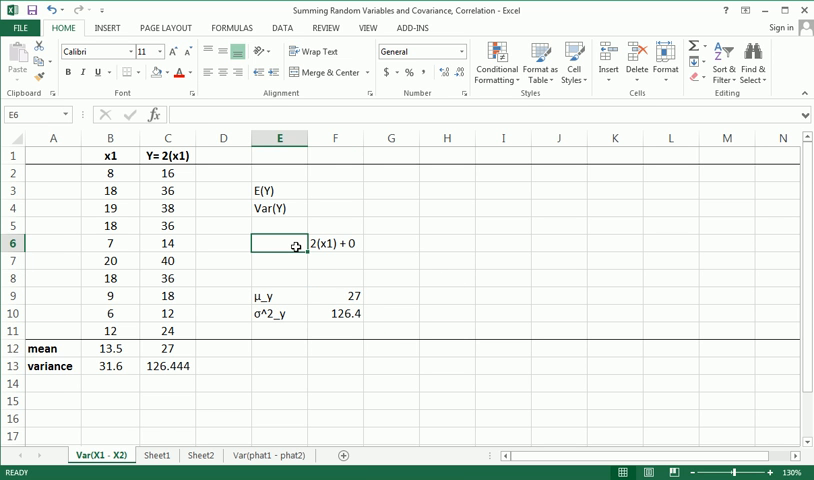
text(y=)
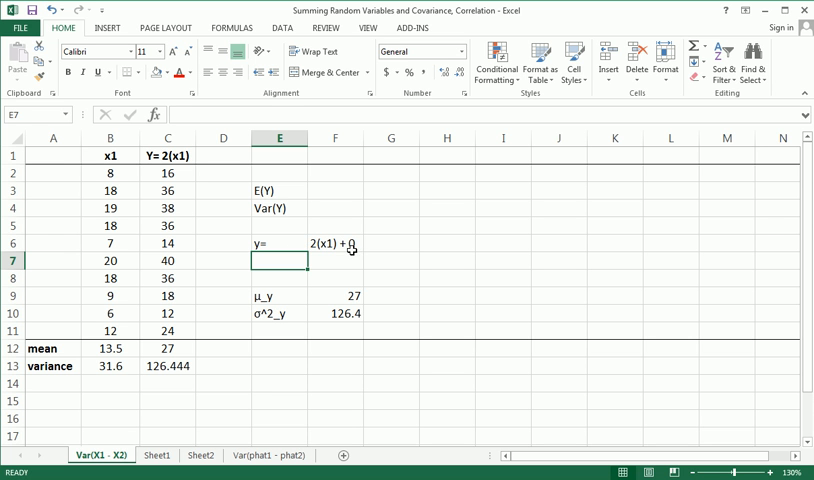
click(223, 383)
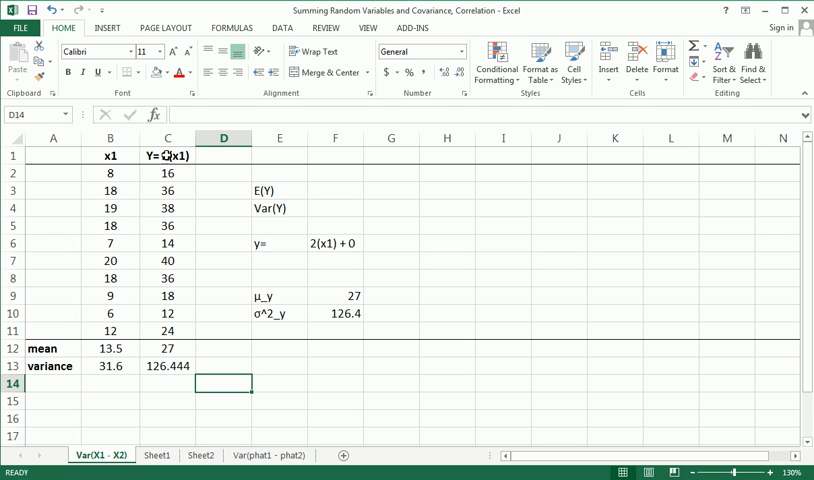
click(279, 382)
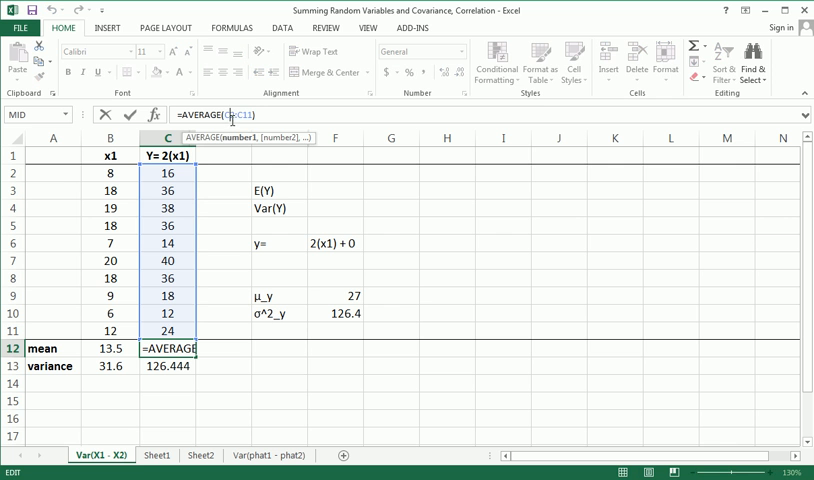
mouse_move(170, 171)
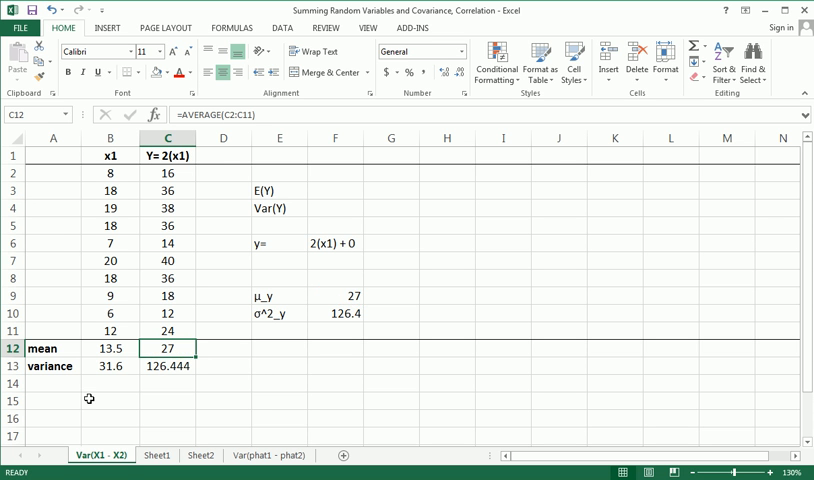
click(168, 365)
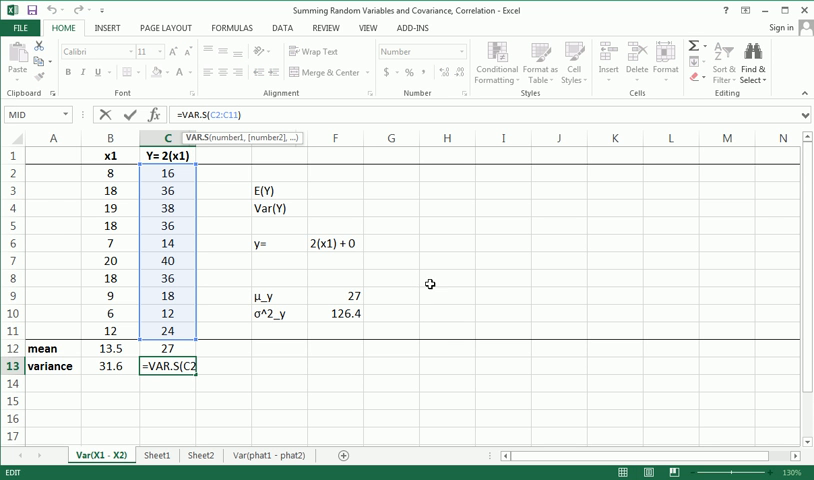
mouse_move(196, 188)
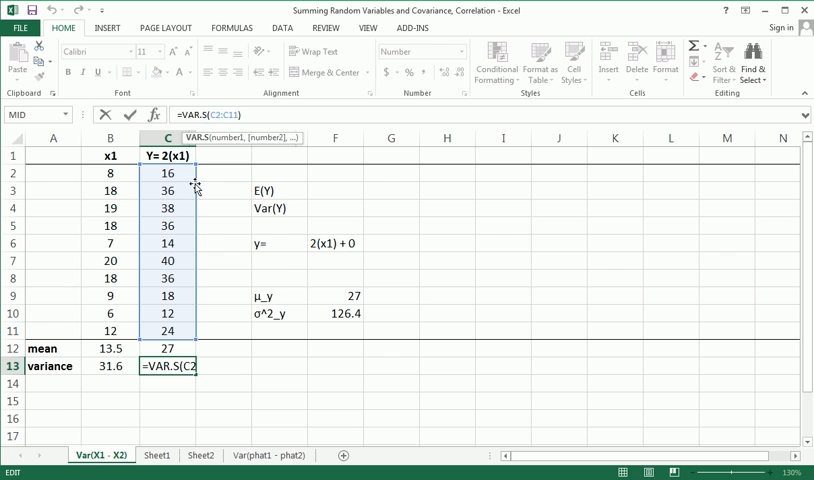
mouse_move(177, 226)
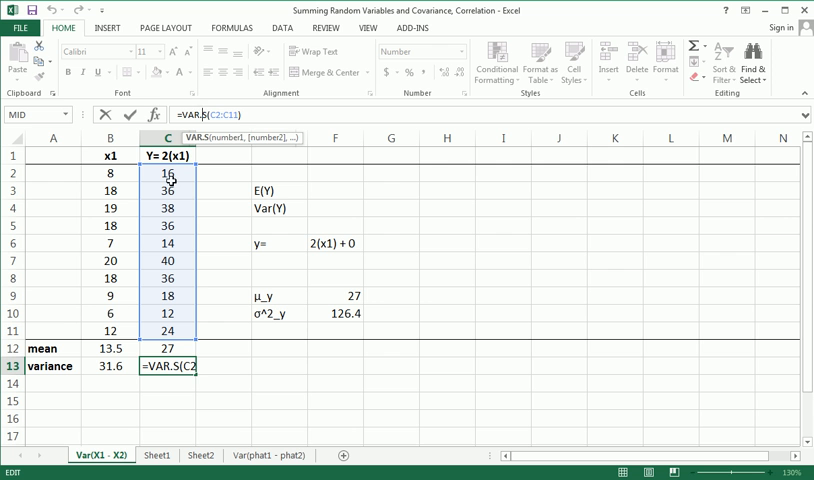
mouse_move(188, 390)
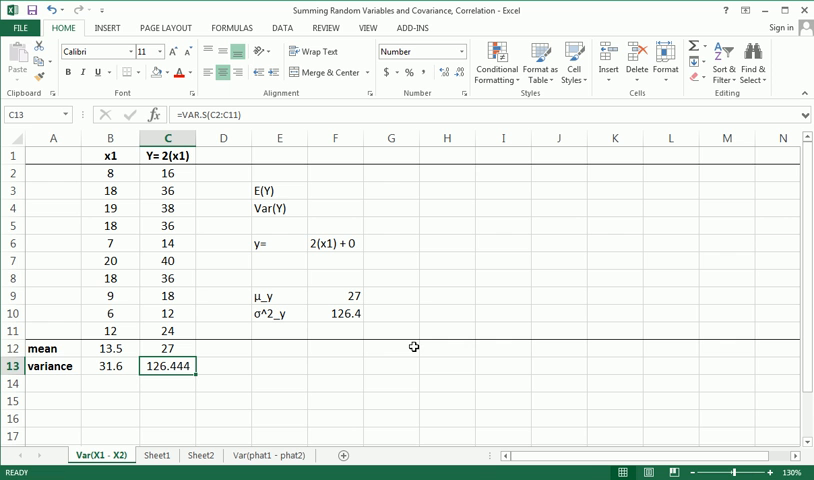
mouse_move(220, 251)
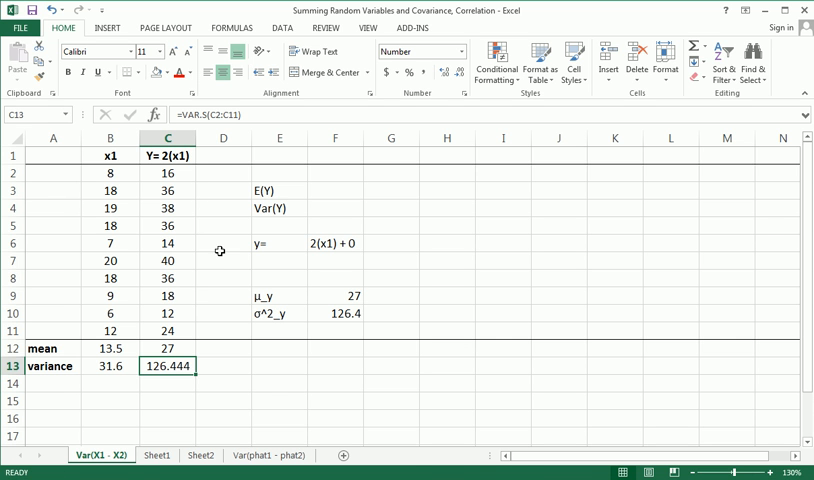